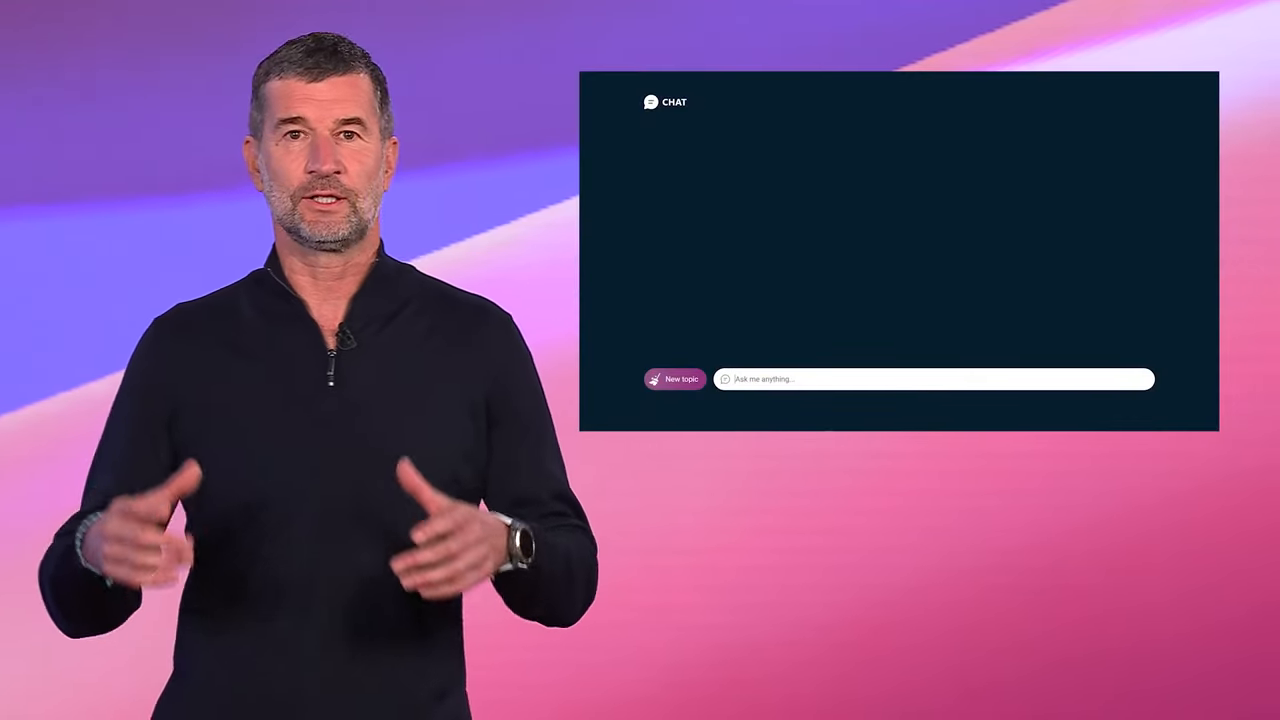
text(What are the characteristics of a successfu)
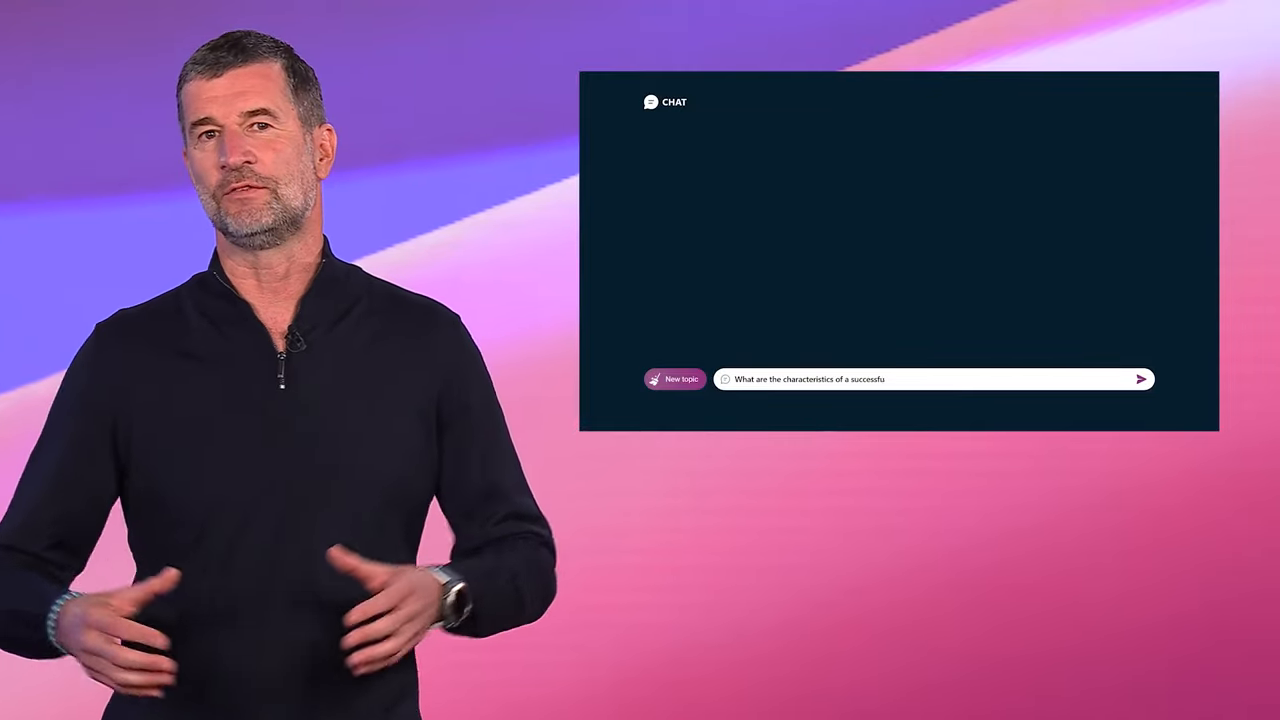
click(1140, 378)
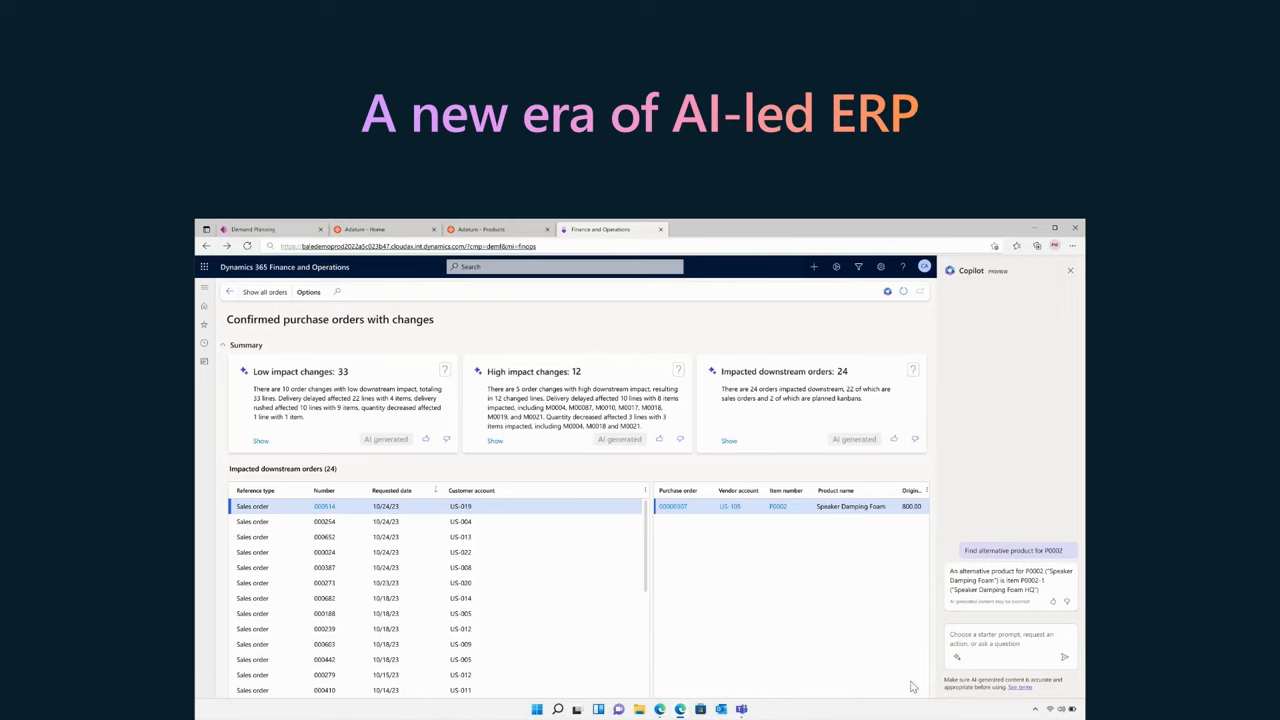
click(720, 710)
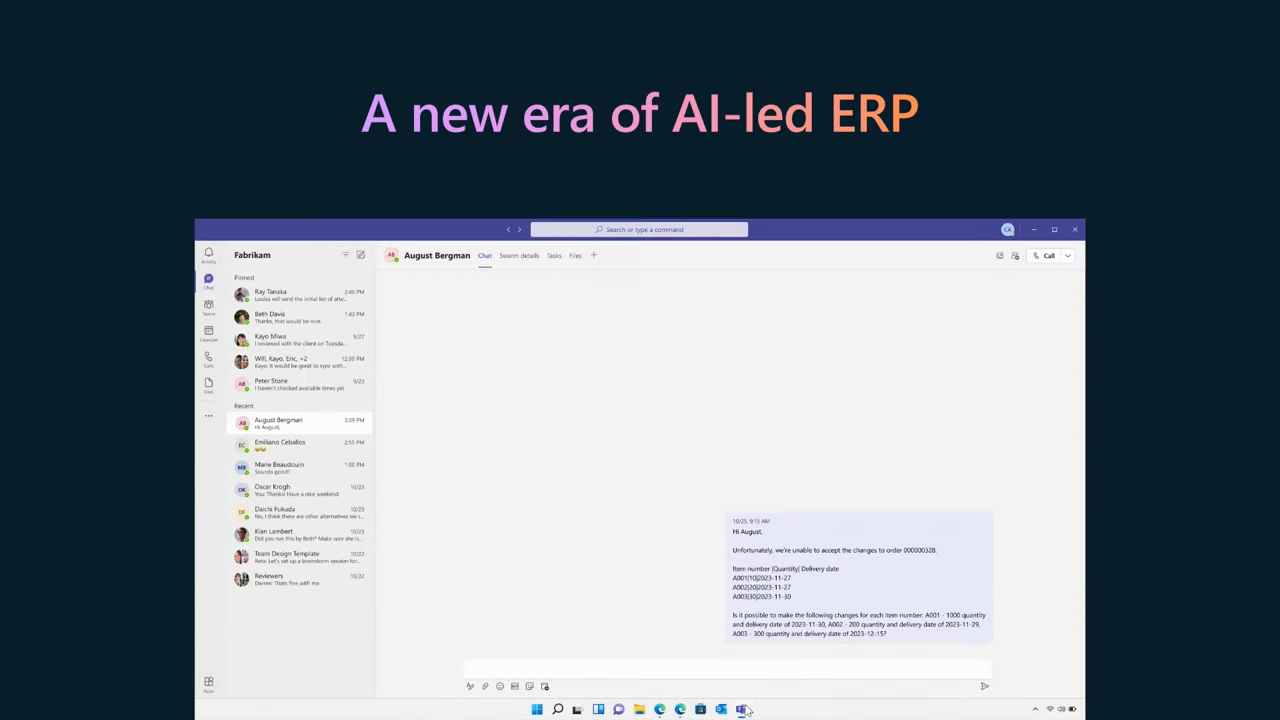